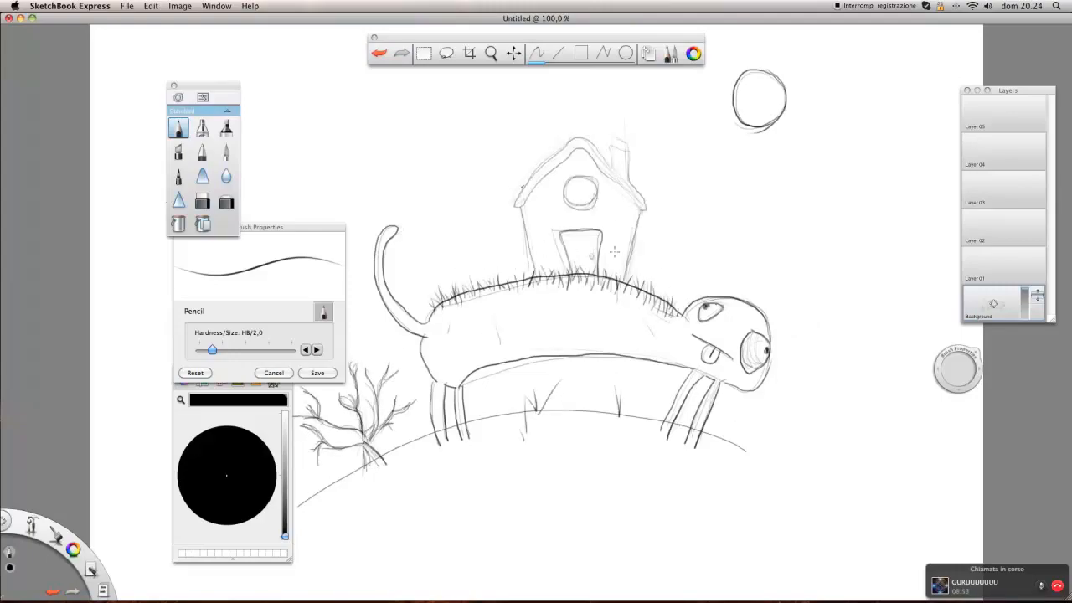
Trace bold dark pencil strokes over the dog-and-house sketch lines
drag(612, 134, 603, 93)
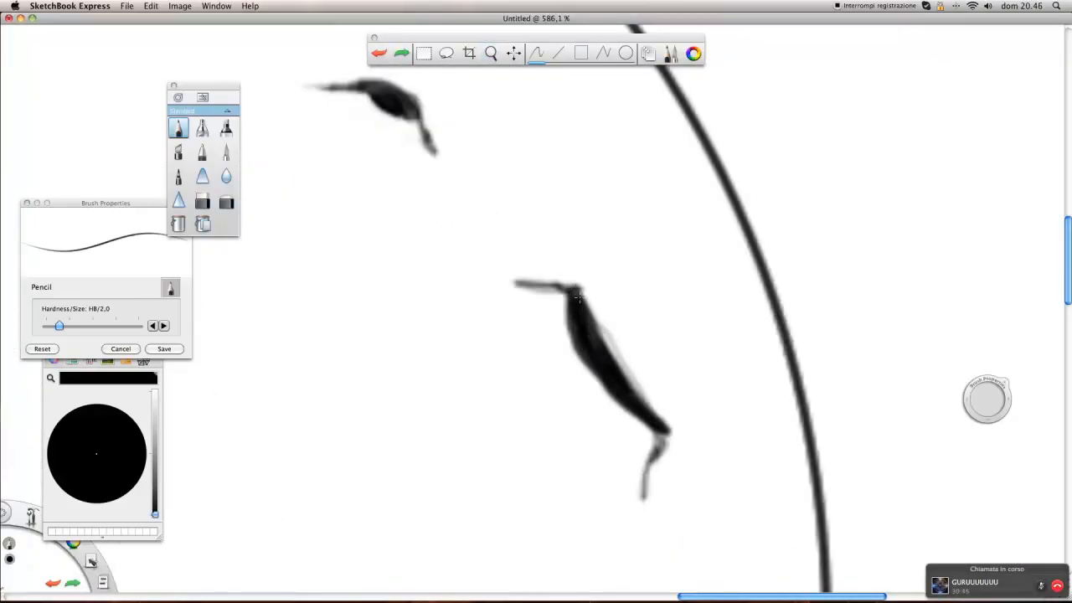
Clean up the chimney smoke outline with the Hard Eraser, then return to inking
click(220, 6)
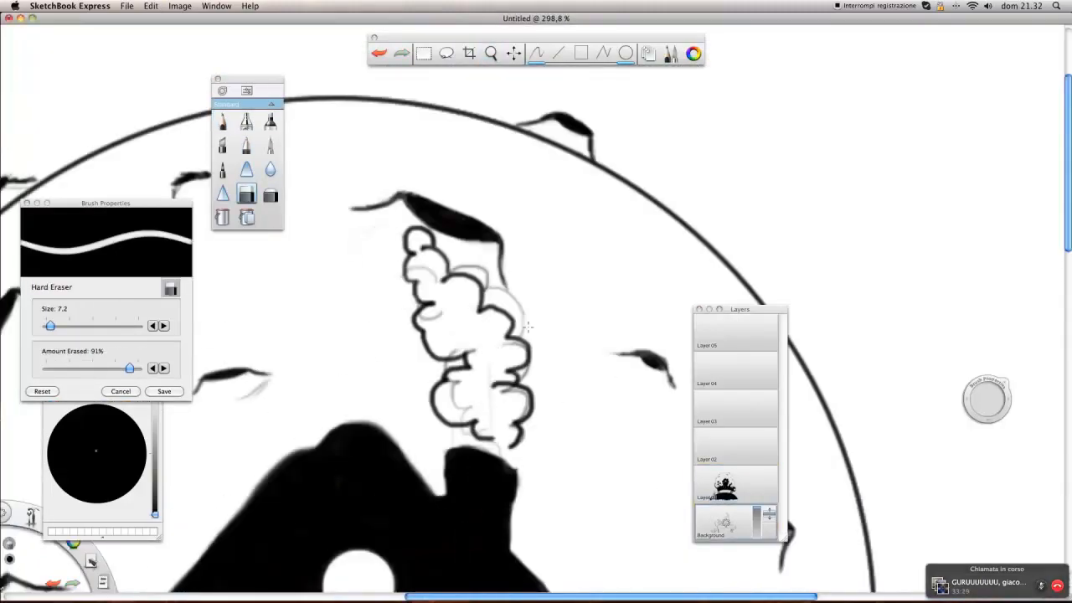
click(245, 145)
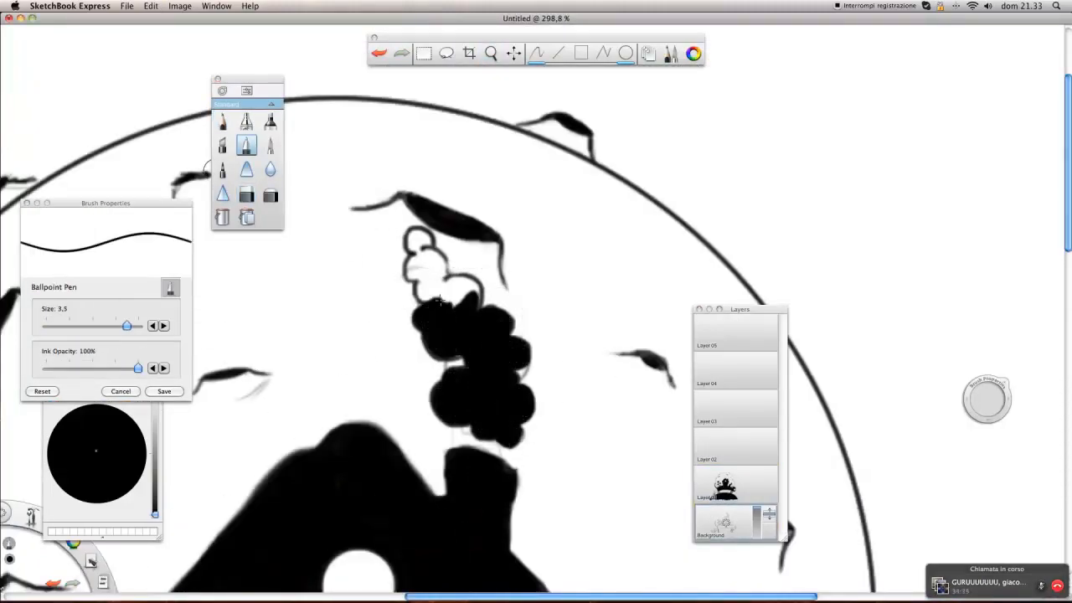